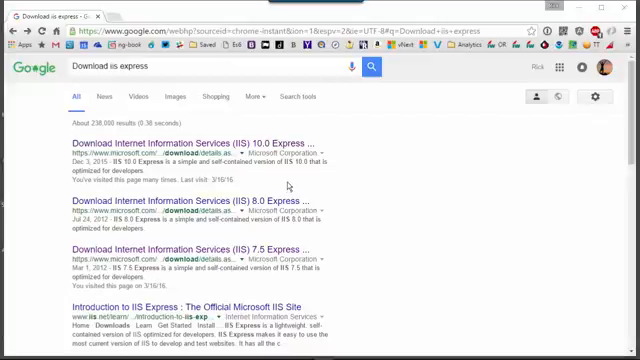
{"action": "mouse_move", "coordinate": [320, 185]}
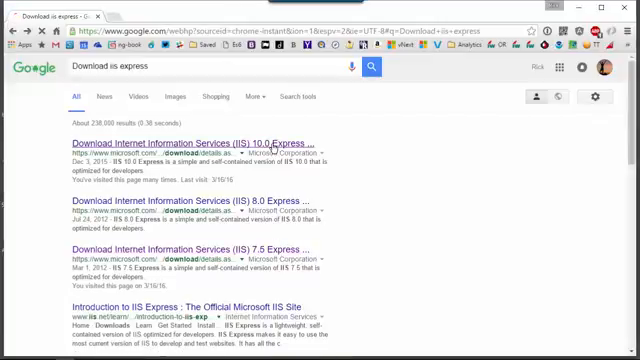
- Open the IIS 10.0 Express download page and select iisexpress_amd64_en-US.msi
{"action": "left_click", "coordinate": [204, 137]}
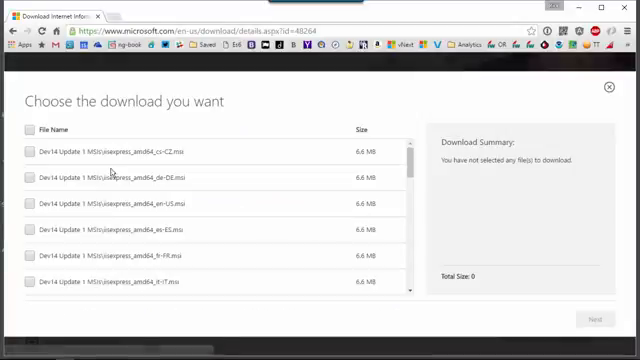
{"action": "left_click", "coordinate": [28, 202]}
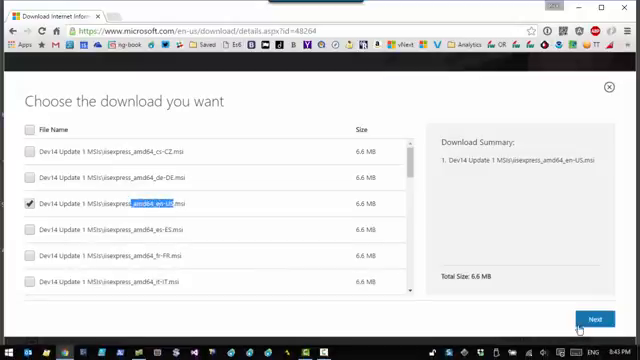
{"action": "mouse_move", "coordinate": [445, 127]}
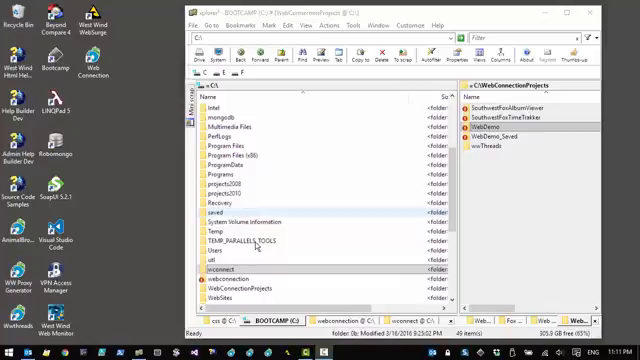
- Open the wconnect folder on C:\ and launch setup.EXE
{"action": "scroll", "scroll_direction": "down", "scroll_amount": 3}
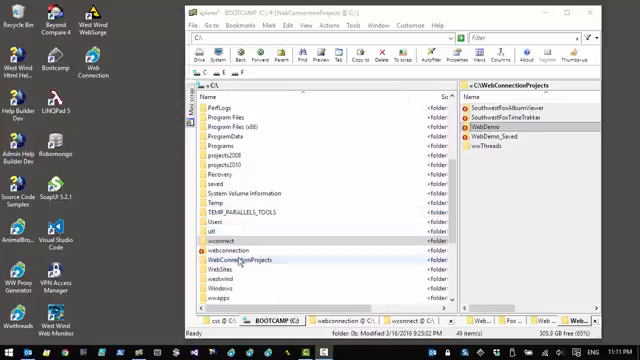
{"action": "left_click", "coordinate": [230, 246]}
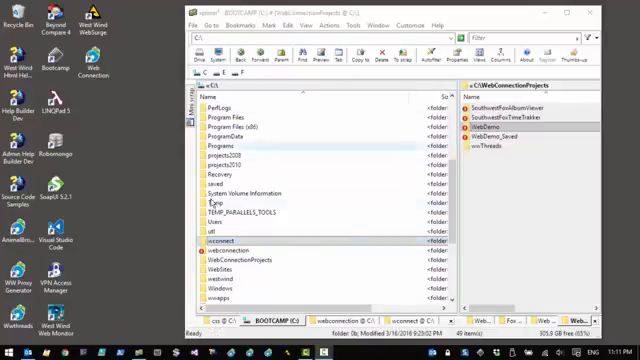
{"action": "left_click", "coordinate": [230, 242]}
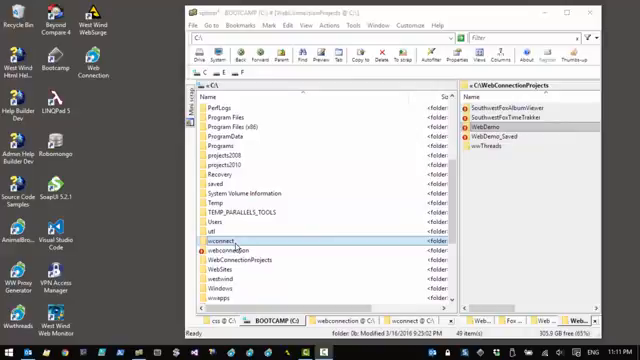
{"action": "double_click", "coordinate": [219, 240]}
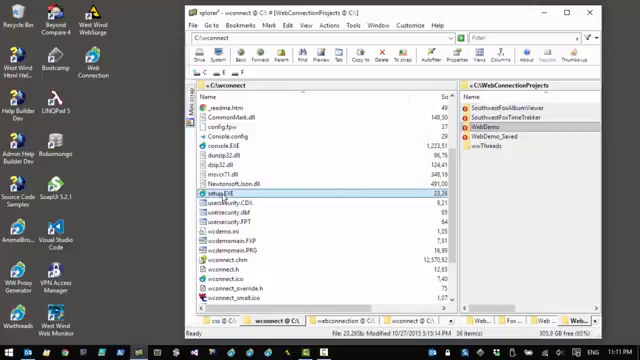
{"action": "mouse_move", "coordinate": [280, 203]}
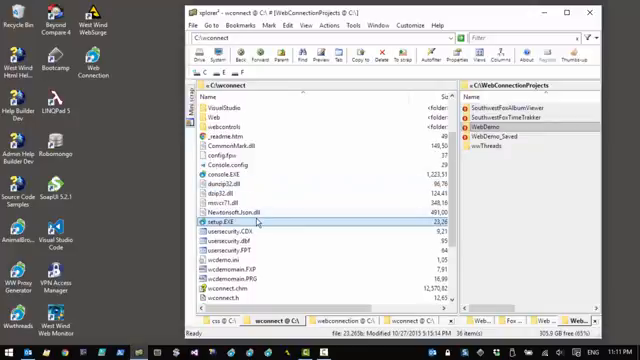
{"action": "double_click", "coordinate": [217, 222]}
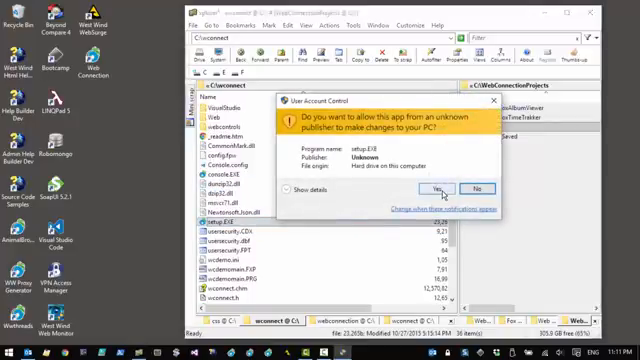
- Allow setup and choose IIS Express Standalone Web Server, accepting the web path
{"action": "left_click", "coordinate": [438, 189]}
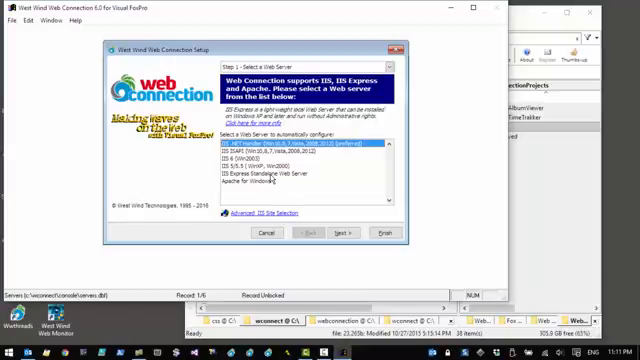
{"action": "left_click", "coordinate": [295, 173]}
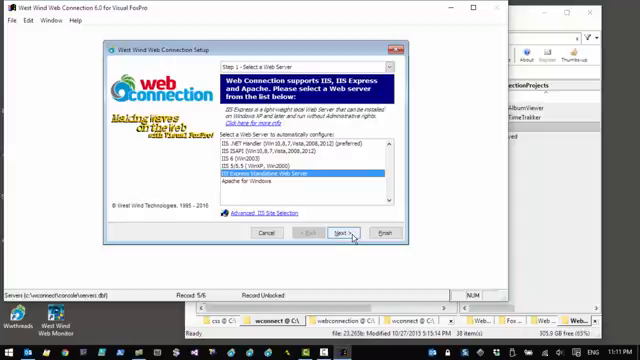
{"action": "left_click", "coordinate": [340, 232]}
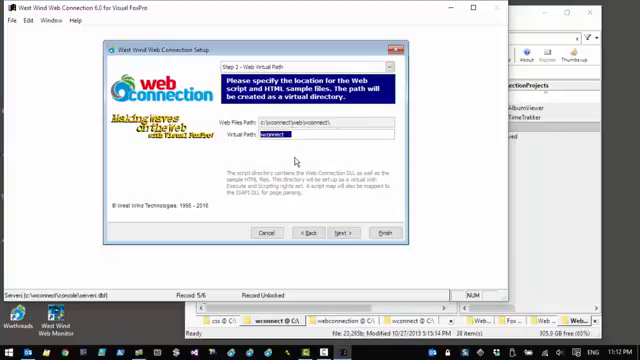
{"action": "left_click", "coordinate": [344, 232]}
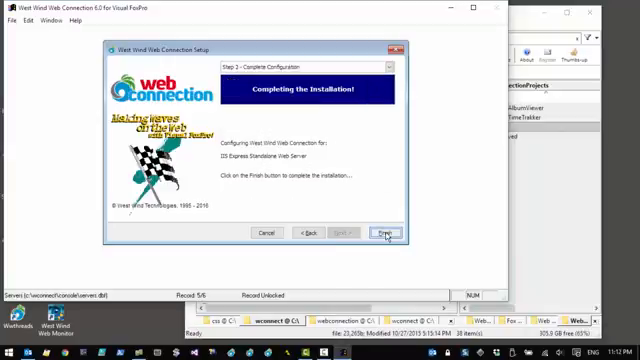
{"action": "left_click", "coordinate": [382, 232]}
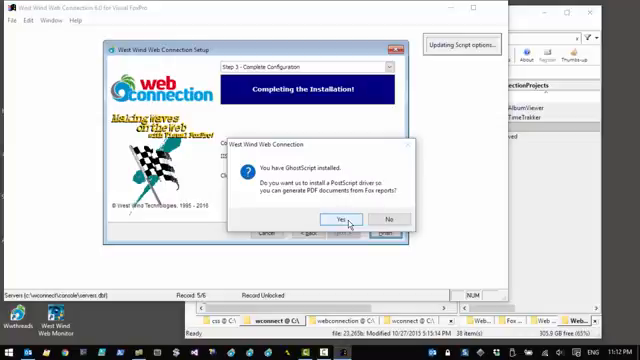
- Install the PostScript driver, dismiss the install notes, and create a desktop shortcut
{"action": "left_click", "coordinate": [340, 220]}
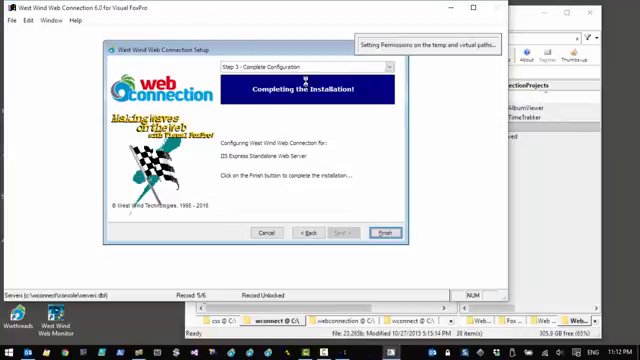
{"action": "left_click", "coordinate": [386, 231]}
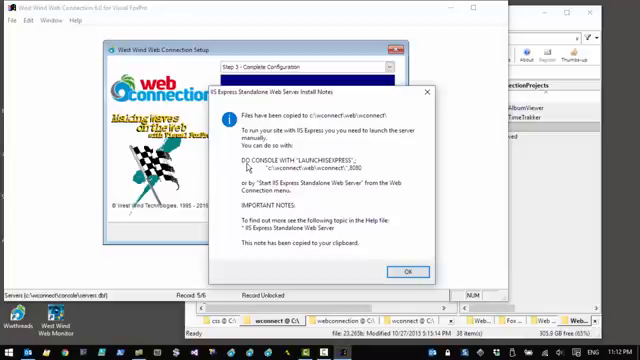
{"action": "mouse_move", "coordinate": [345, 173]}
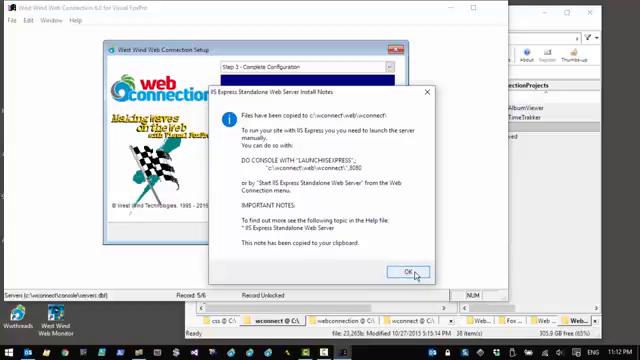
{"action": "left_click", "coordinate": [402, 272]}
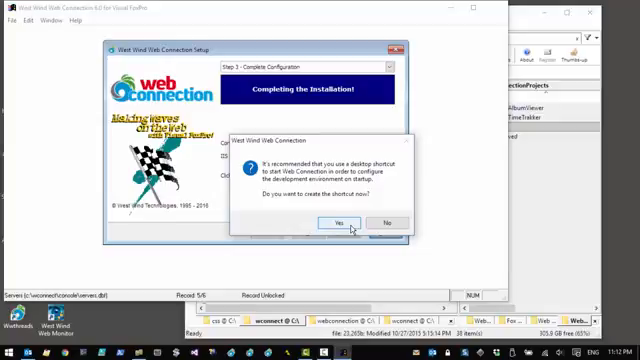
{"action": "left_click", "coordinate": [337, 221]}
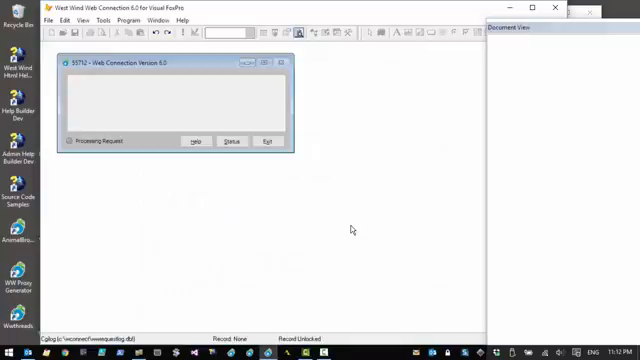
{"action": "mouse_move", "coordinate": [312, 172]}
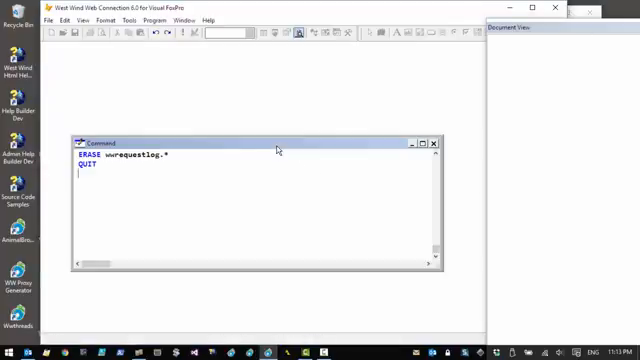
- Quit Visual FoxPro after erasing the wwrequestlog files
{"action": "type", "text": "q"}
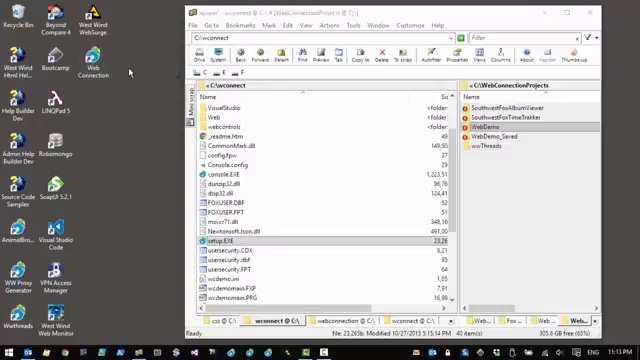
{"action": "mouse_move", "coordinate": [83, 64]}
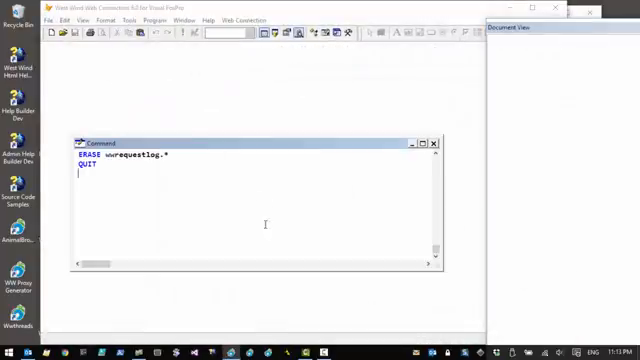
- Run DO wcstart and open the Web Connection menu
{"action": "type", "text": "d"}
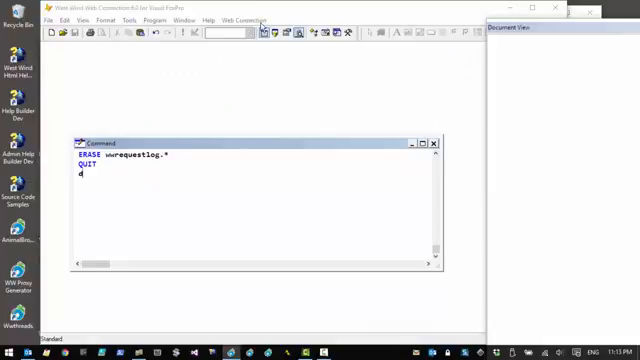
{"action": "type", "text": "O"}
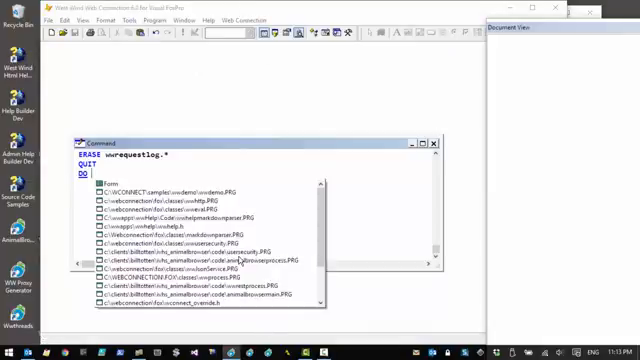
{"action": "type", "text": "wcstr"}
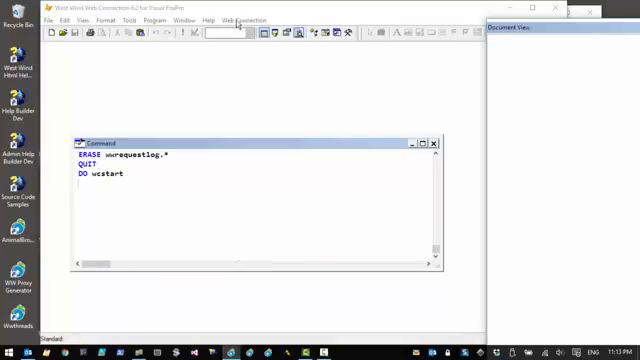
{"action": "left_click", "coordinate": [246, 19]}
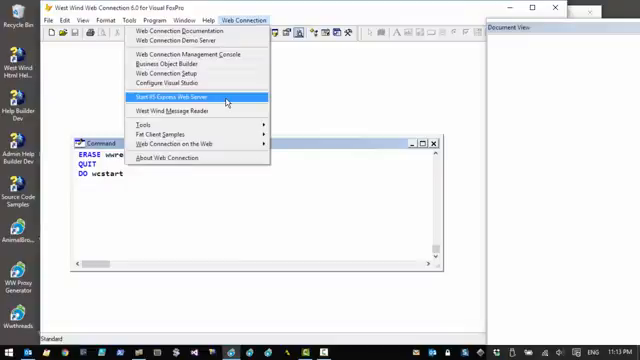
- Start IIS Express for the wconnect web folder on port 8080, then exit the launcher
{"action": "left_click", "coordinate": [185, 94]}
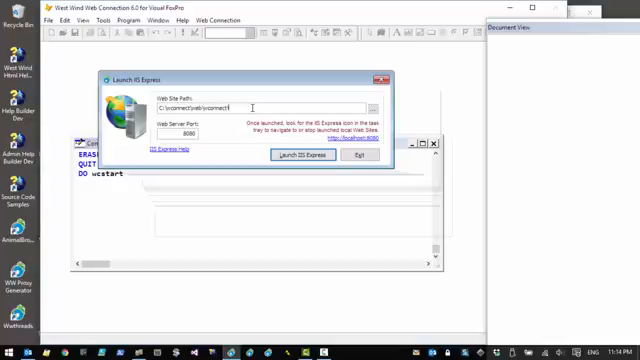
{"action": "left_click", "coordinate": [300, 158]}
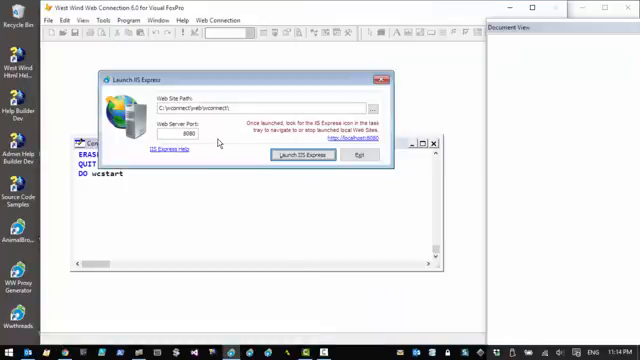
{"action": "triple_click", "coordinate": [185, 133]}
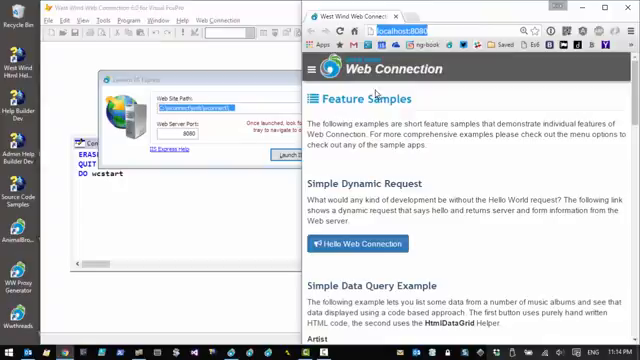
{"action": "mouse_move", "coordinate": [445, 100]}
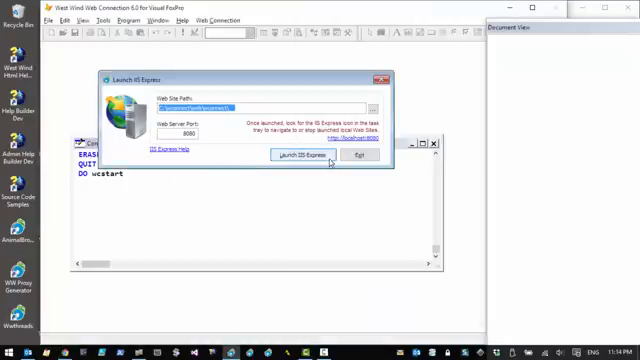
{"action": "mouse_move", "coordinate": [357, 156]}
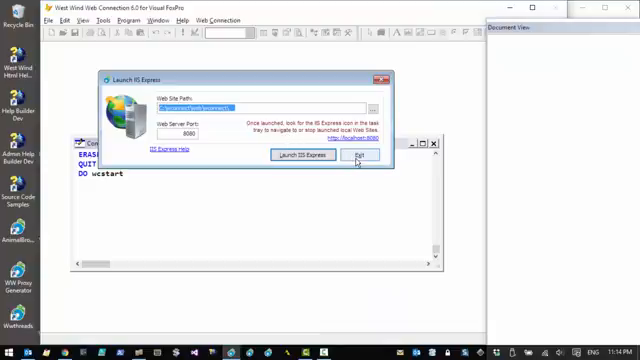
{"action": "left_click", "coordinate": [362, 155]}
{"action": "type", "text": "DO wcdemomain."}
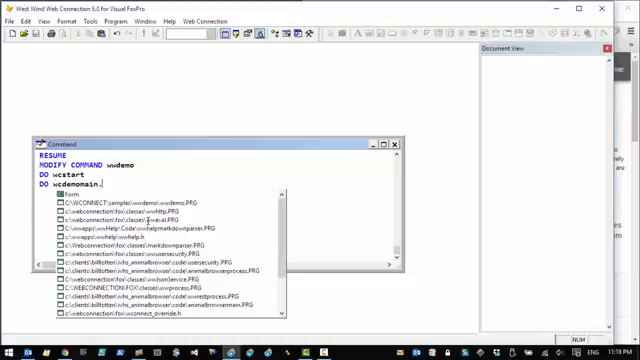
{"action": "type", "text": "prg"}
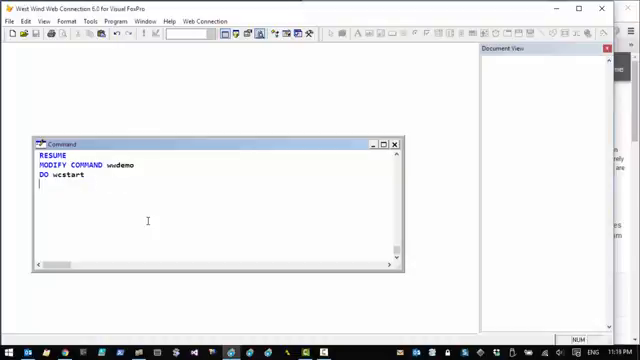
{"action": "type", "text": "MODIFY com"}
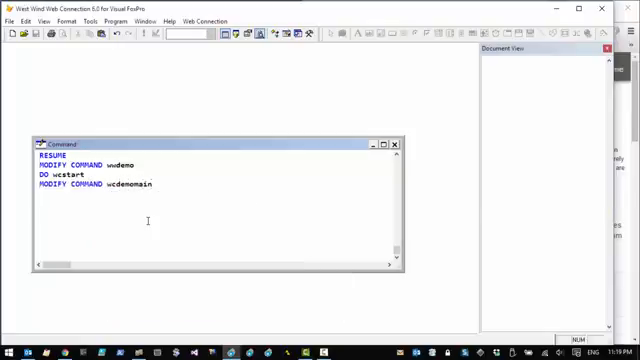
- Open wcdemomain.prg and scroll through its server startup code
{"action": "double_click", "coordinate": [113, 185]}
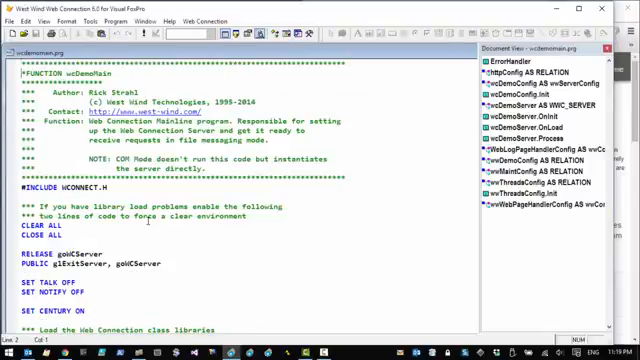
{"action": "scroll", "scroll_direction": "down", "scroll_amount": 3}
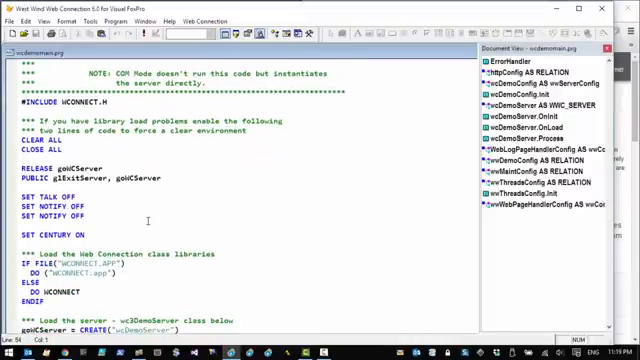
{"action": "scroll", "scroll_direction": "down", "scroll_amount": 3}
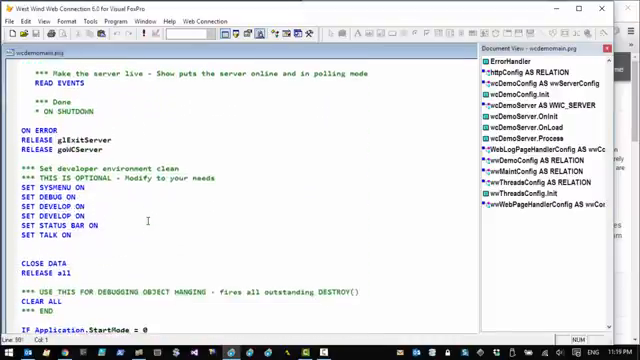
{"action": "scroll", "scroll_direction": "down", "scroll_amount": 3}
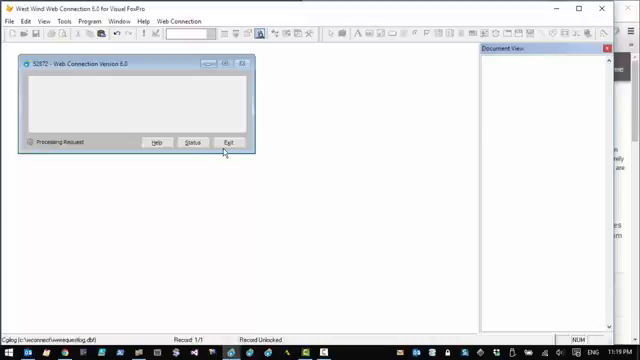
- Start the demo server and load TestPage.wwd on localhost:8080 in Chrome
{"action": "left_click", "coordinate": [190, 143]}
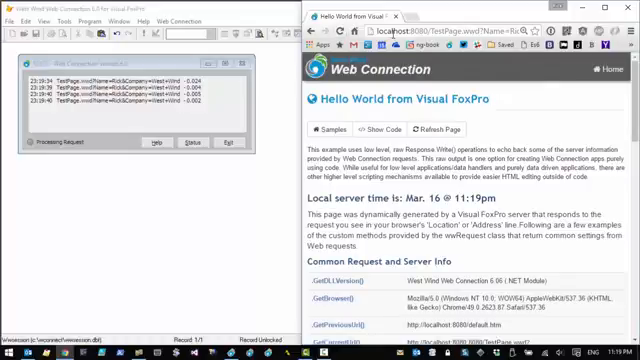
{"action": "left_click", "coordinate": [445, 129]}
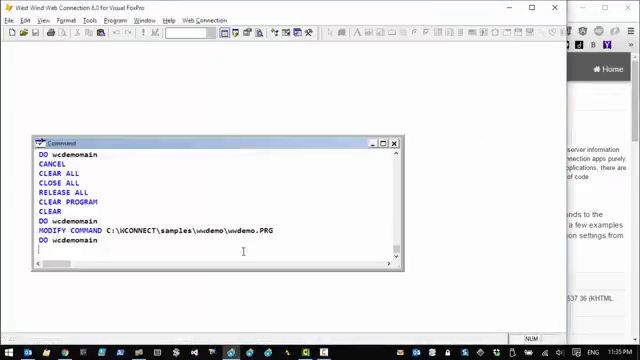
- Open wwdemo.prg and append ' - First Try' to the TestPage heading
{"action": "type", "text": "modio con"}
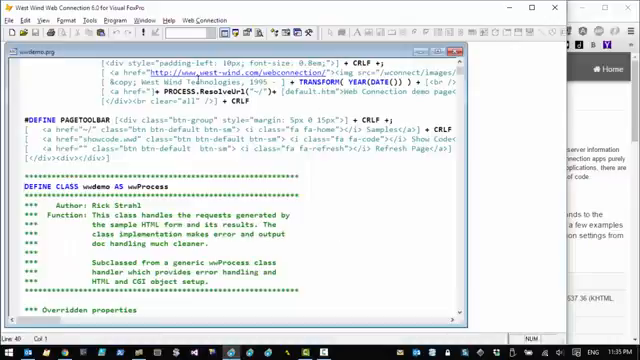
{"action": "double_click", "coordinate": [97, 186]}
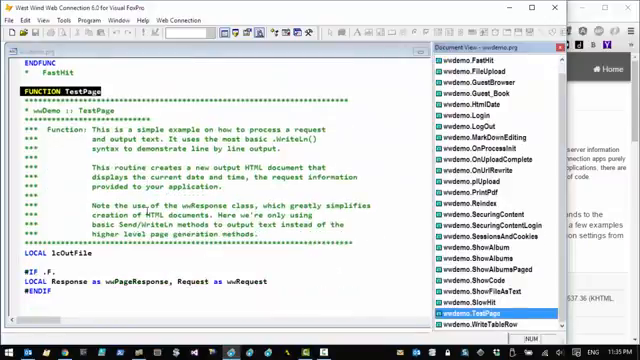
{"action": "scroll", "scroll_direction": "down", "scroll_amount": 3}
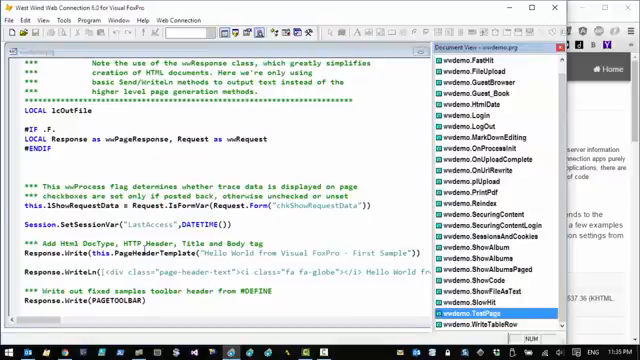
{"action": "scroll", "scroll_direction": "down", "scroll_amount": 3}
{"action": "type", "text": "Furs"}
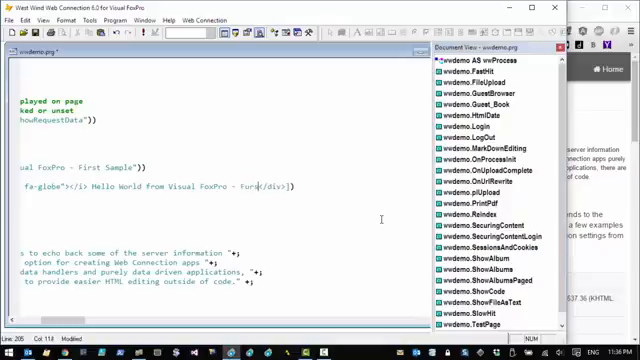
{"action": "type", "text": "First Tr"}
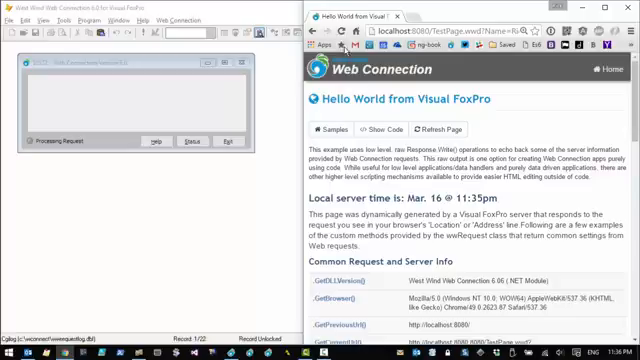
- Reload TestPage.wwd and select 'First' in the updated heading
{"action": "left_click", "coordinate": [449, 128]}
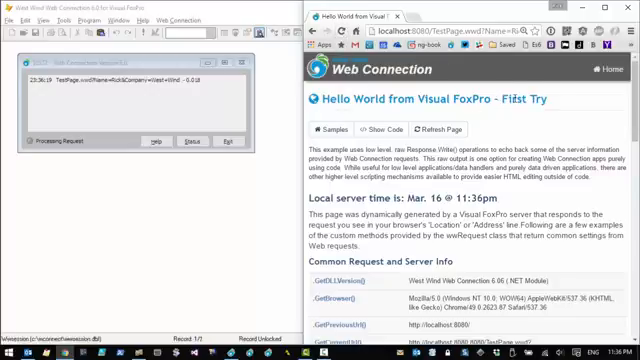
{"action": "double_click", "coordinate": [527, 98]}
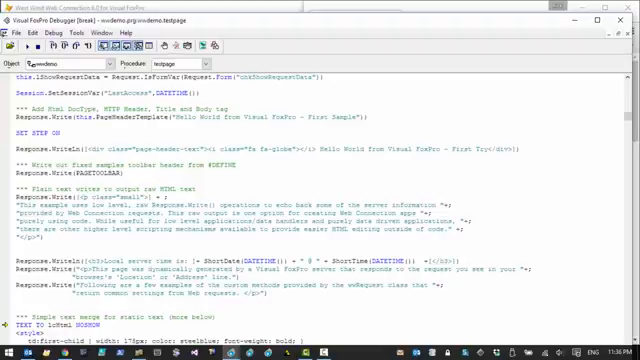
- Scroll down in the Visual FoxPro window while the TestPage request is paused
{"action": "scroll", "scroll_direction": "down", "scroll_amount": 3}
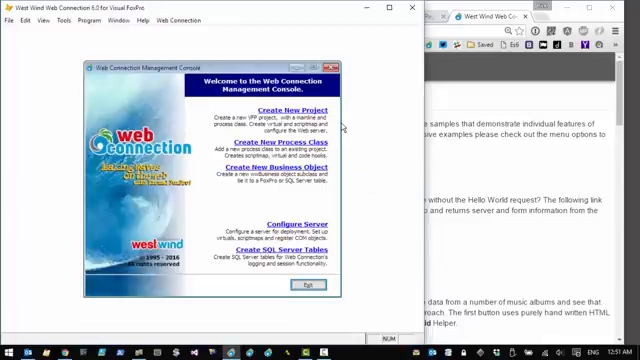
- Dismiss the not-running-as-administrator warning and choose Create a new Web Connection Project
{"action": "left_click", "coordinate": [281, 222]}
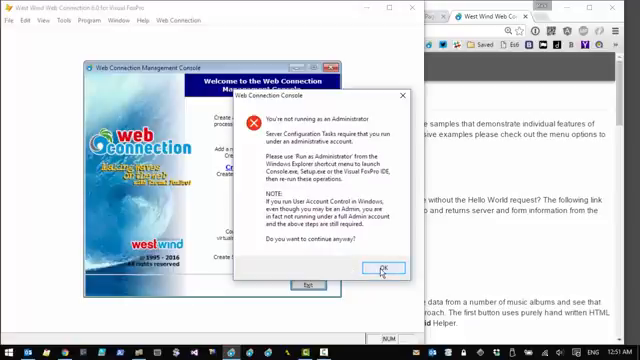
{"action": "left_click", "coordinate": [381, 271]}
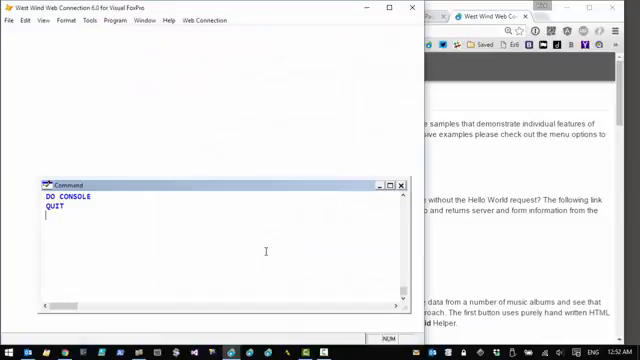
{"action": "left_click", "coordinate": [403, 184]}
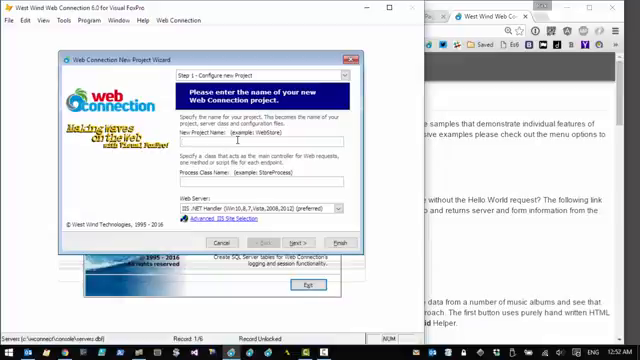
- Enter project TestProject and process TestProcess, choosing the IIS Express Standalone Web Server
{"action": "type", "text": "TestProject"}
{"action": "type", "text": "TestProcess"}
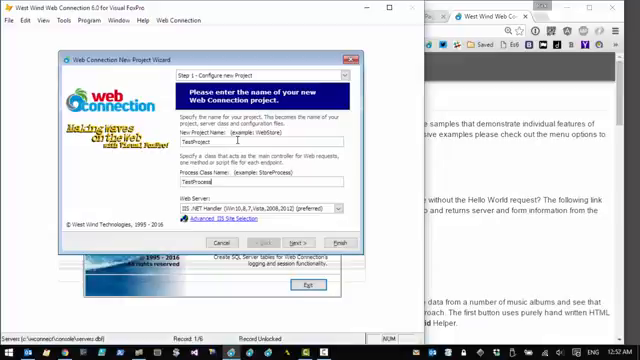
{"action": "left_click", "coordinate": [345, 213]}
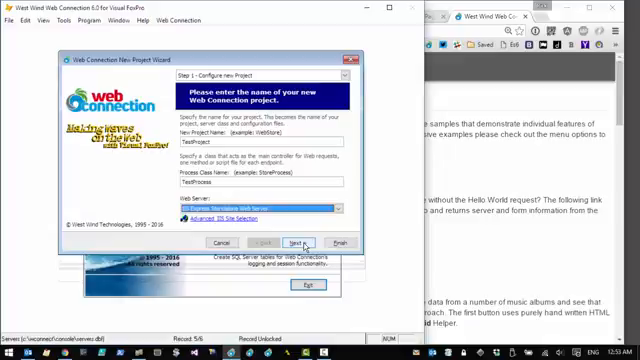
{"action": "left_click", "coordinate": [296, 243]}
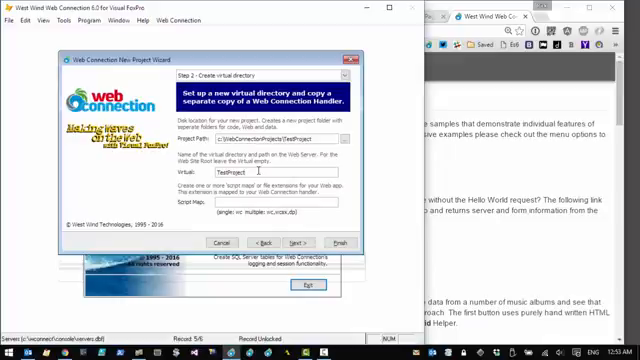
- Select the TestProject virtual directory name in the wizard's Virtual field
{"action": "triple_click", "coordinate": [250, 177]}
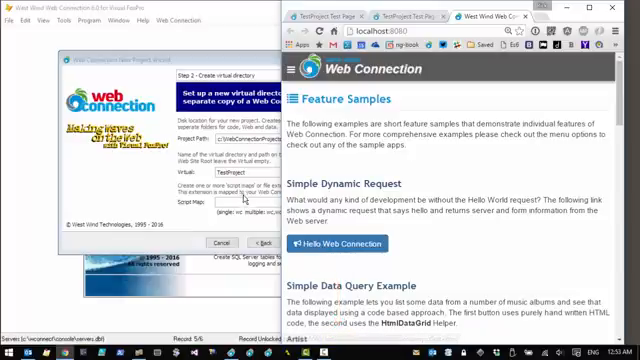
{"action": "mouse_move", "coordinate": [346, 272]}
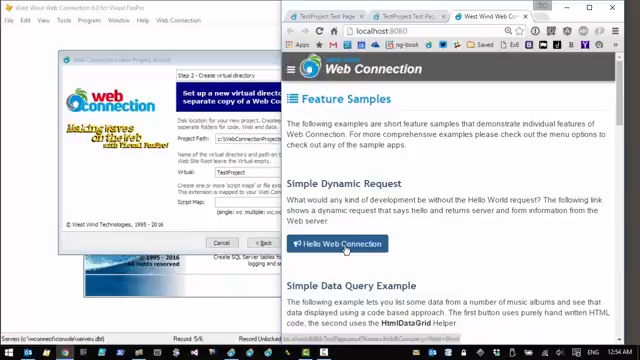
{"action": "mouse_move", "coordinate": [345, 288]}
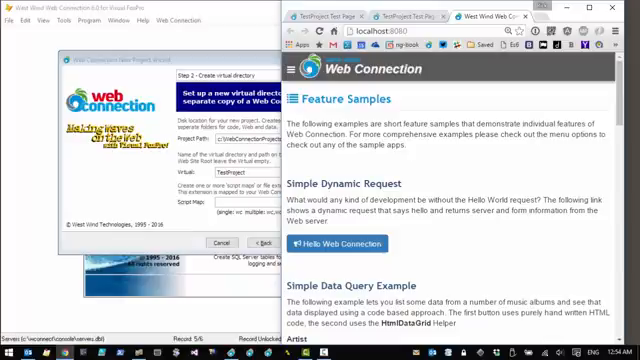
{"action": "mouse_move", "coordinate": [232, 265]}
{"action": "type", "text": "tp"}
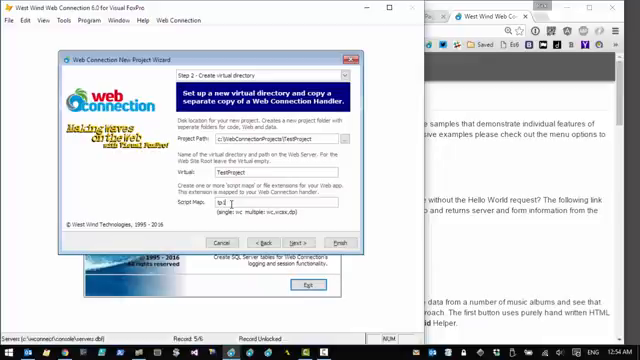
- Use script map tp1, keep the Standard process class, and finish creating TestProject
{"action": "left_click", "coordinate": [294, 242]}
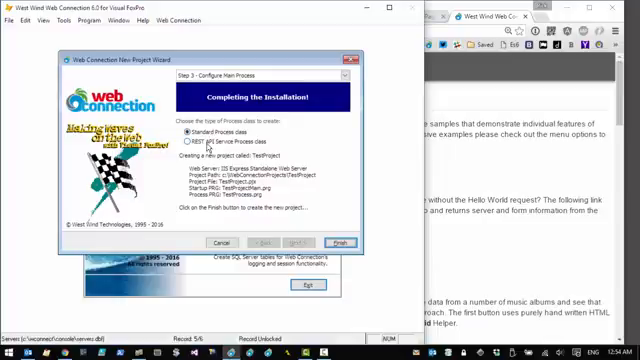
{"action": "mouse_move", "coordinate": [205, 142]}
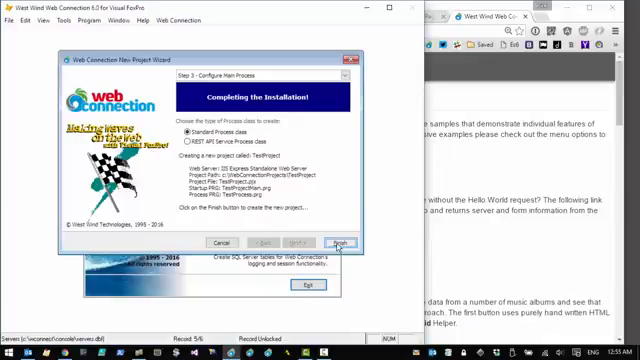
{"action": "left_click", "coordinate": [338, 243]}
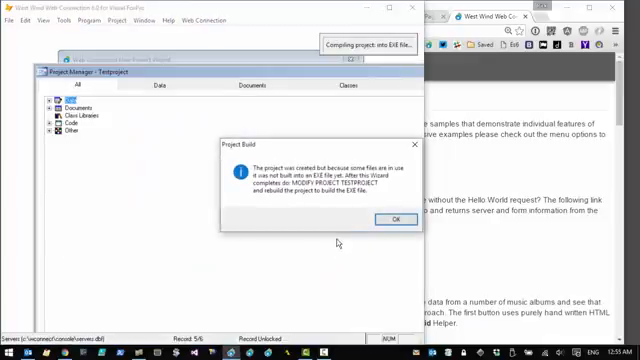
- Acknowledge the build notice, close help, and run DO testprojectMain.prg
{"action": "left_click", "coordinate": [390, 219]}
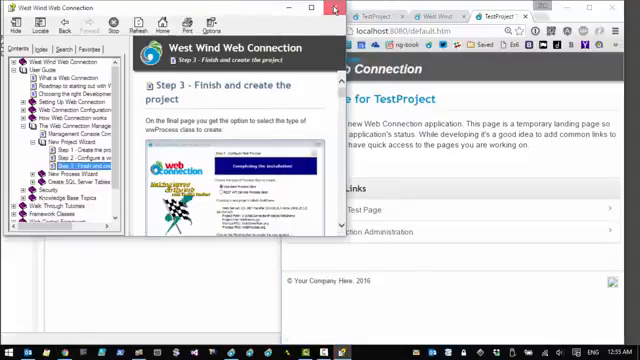
{"action": "left_click", "coordinate": [344, 10]}
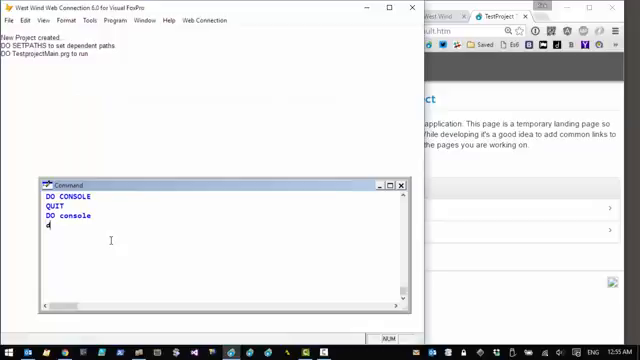
{"action": "type", "text": "d"}
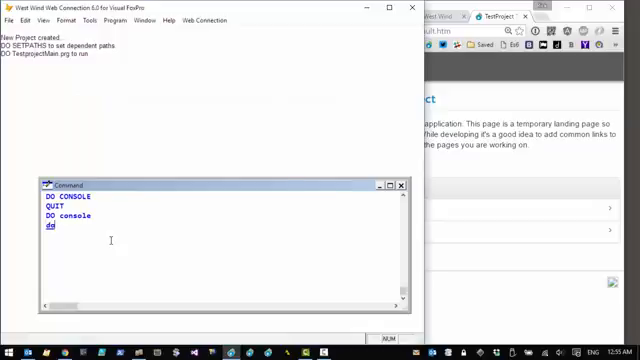
{"action": "type", "text": "testprojectMain"}
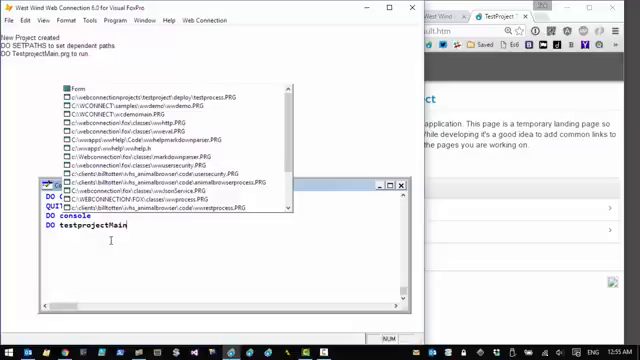
{"action": "type", "text": ".pr"}
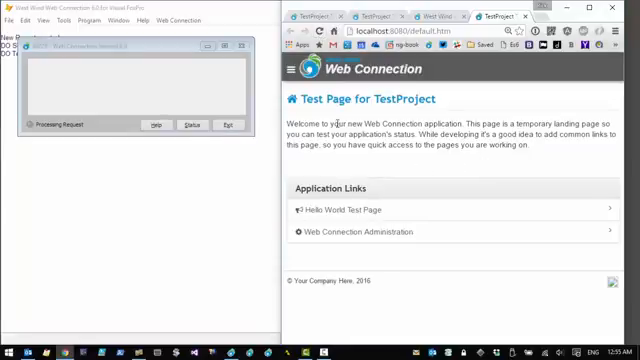
- Open the Hello World test page in Chrome twice, then return to FoxPro
{"action": "left_click", "coordinate": [336, 208]}
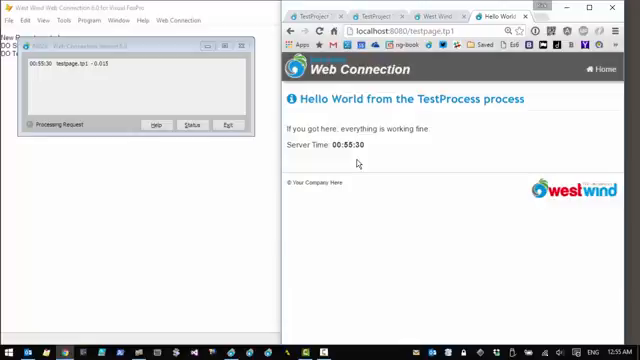
{"action": "mouse_move", "coordinate": [421, 272]}
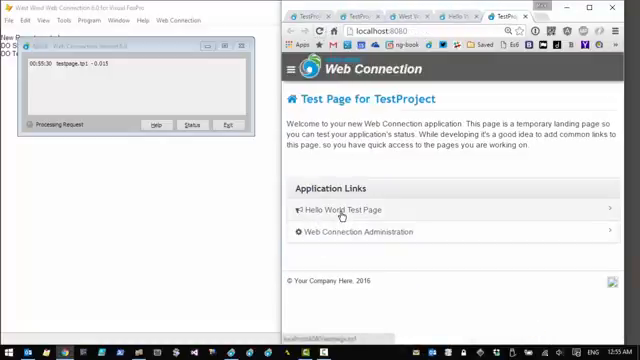
{"action": "left_click", "coordinate": [335, 210]}
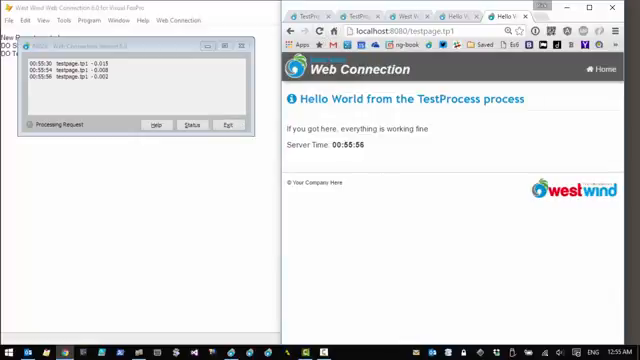
{"action": "left_click", "coordinate": [222, 124]}
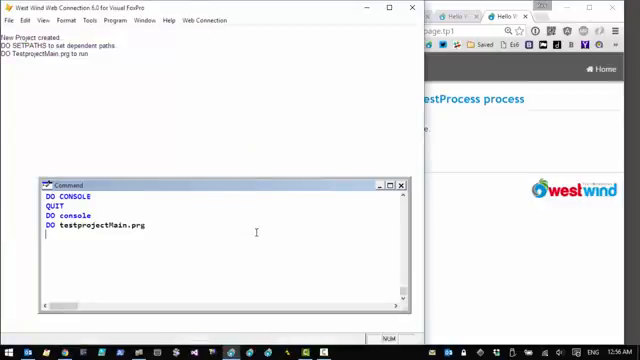
- Quit the running server and bring up the IIS Express launcher from Web Connection tools
{"action": "type", "text": "q"}
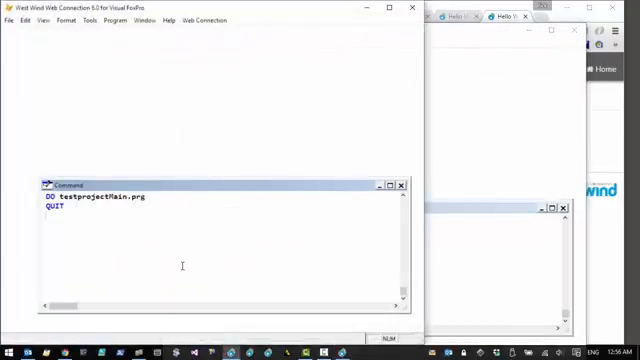
{"action": "left_click", "coordinate": [205, 19]}
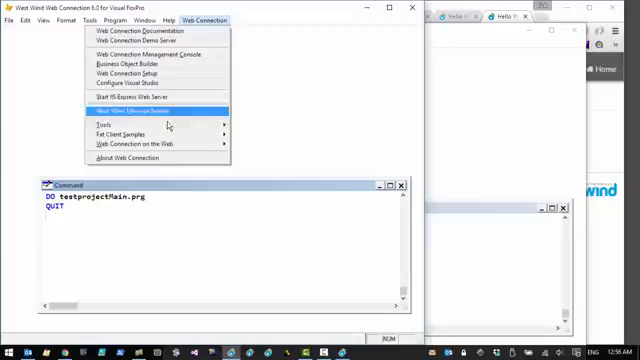
{"action": "left_click", "coordinate": [130, 95]}
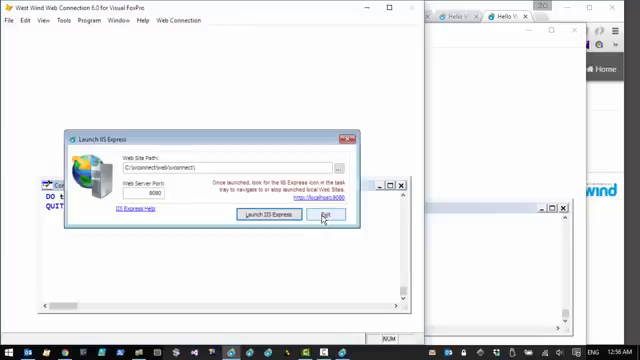
{"action": "left_click", "coordinate": [324, 218]}
{"action": "type", "text": "CD"}
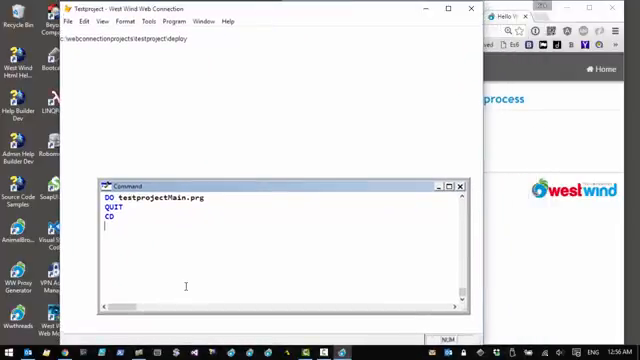
- Launch IIS Express for the TestProject web folder, check the Hello World page, restart the site
{"action": "type", "text": "consol"}
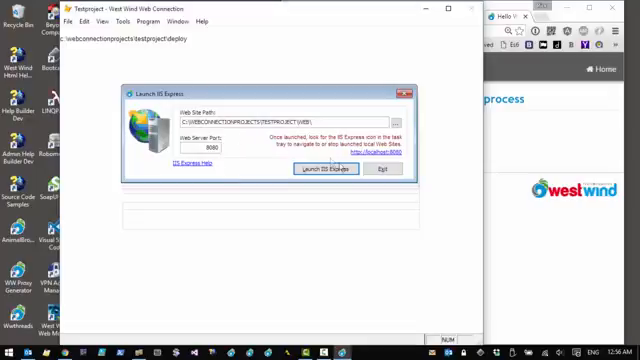
{"action": "triple_click", "coordinate": [290, 120]}
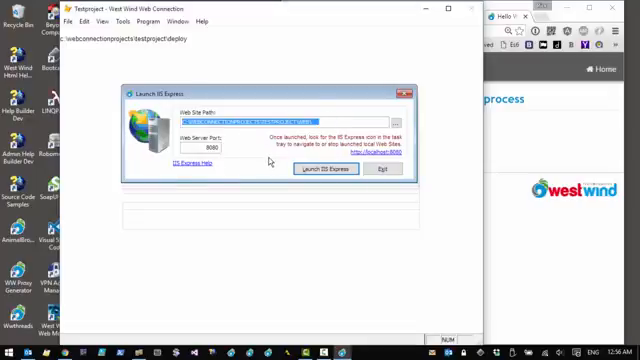
{"action": "left_click", "coordinate": [320, 167]}
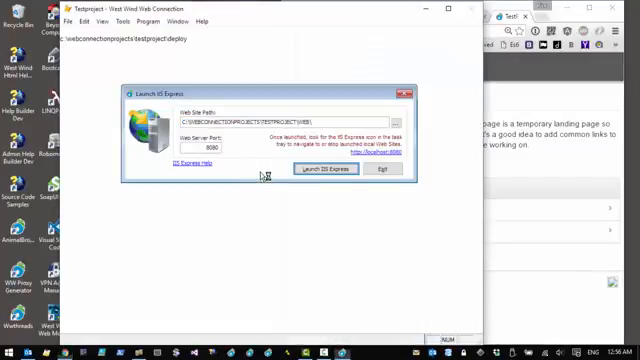
{"action": "left_click", "coordinate": [319, 168]}
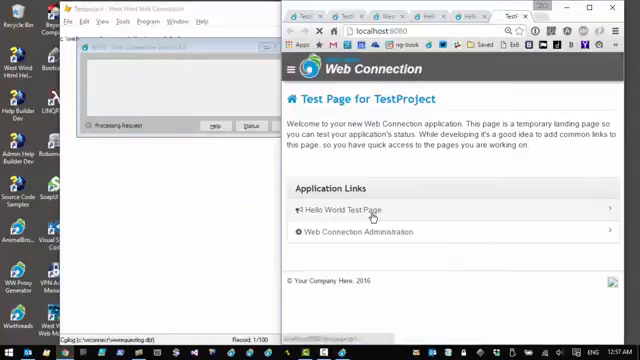
{"action": "left_click", "coordinate": [344, 208]}
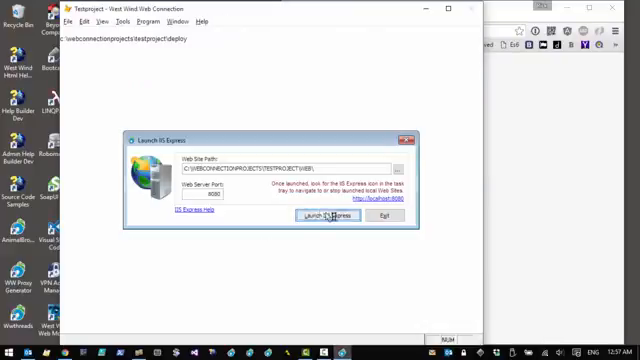
{"action": "left_click", "coordinate": [318, 216]}
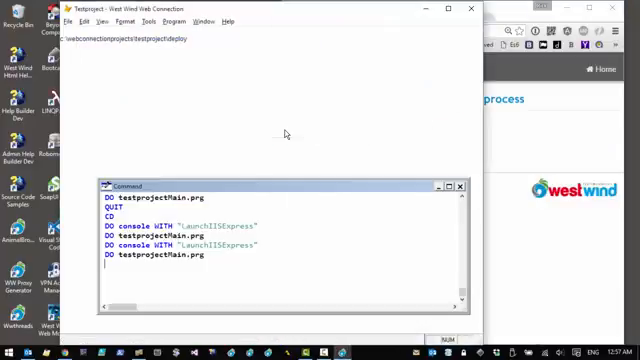
{"action": "mouse_move", "coordinate": [288, 265]}
{"action": "type", "text": "MODIFY COMMAND"}
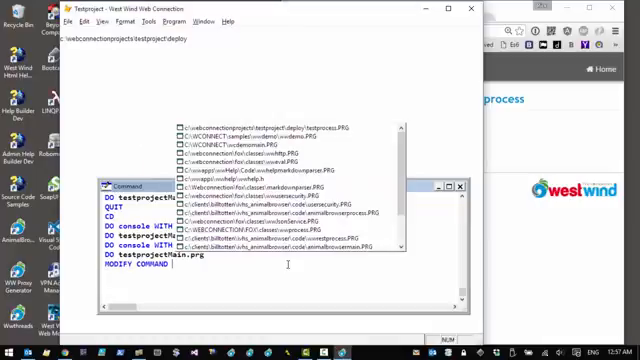
- Open testprocess.prg, add a HelloWorld method, and begin typing Response.Write code
{"action": "type", "text": "testproc"}
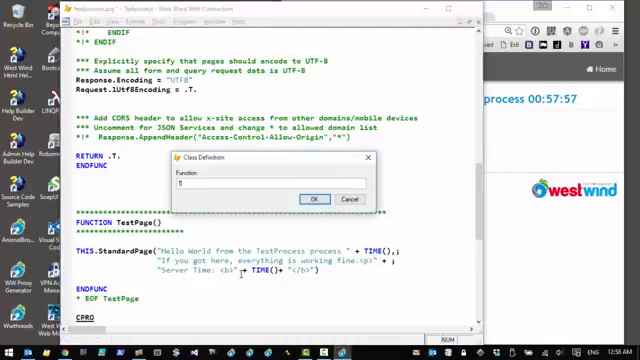
{"action": "type", "text": "Hel"}
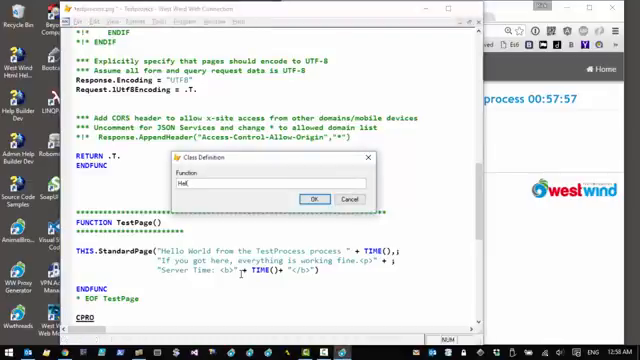
{"action": "left_click", "coordinate": [318, 197]}
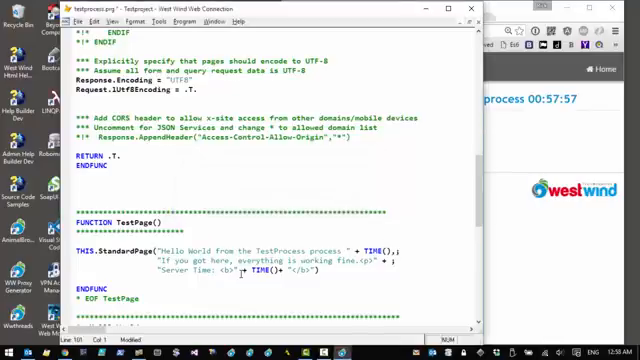
{"action": "scroll", "scroll_direction": "down", "scroll_amount": 3}
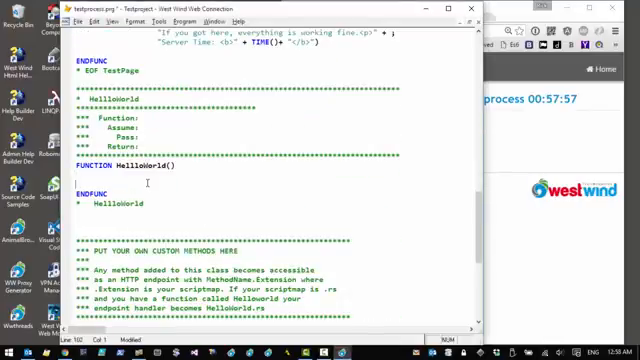
{"action": "type", "text": "Response."}
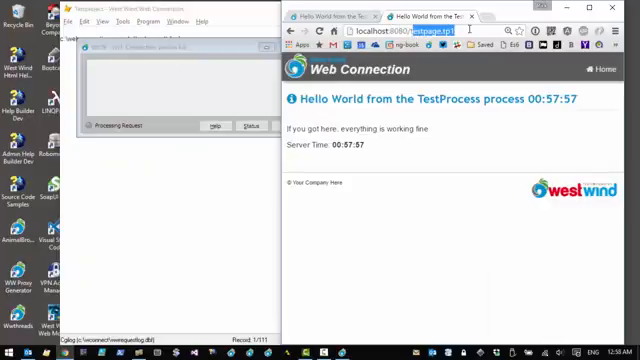
- Load localhost:8080/helloworld.tp1, reload past 'Page not Found', then shut down the server
{"action": "type", "text": "helloworld"}
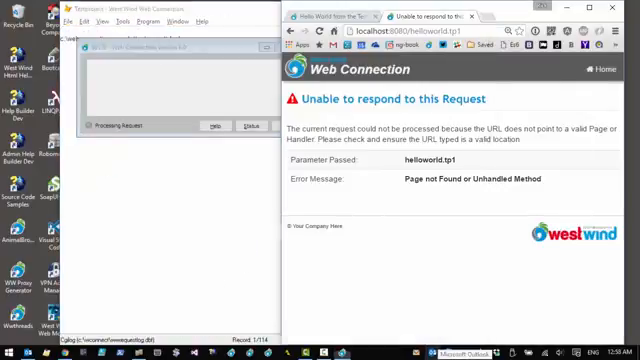
{"action": "mouse_move", "coordinate": [418, 152]}
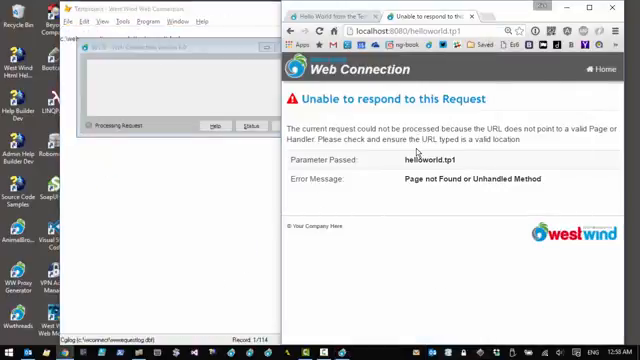
{"action": "left_click", "coordinate": [319, 29]}
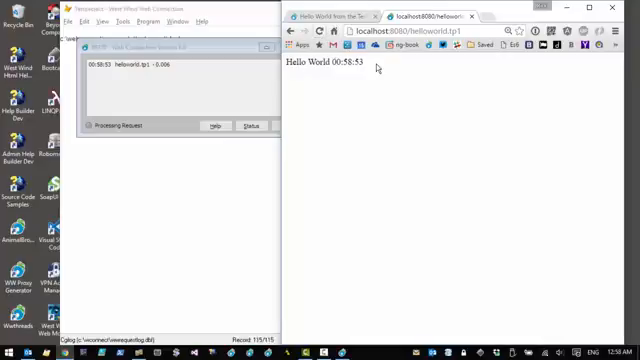
{"action": "mouse_move", "coordinate": [443, 148]}
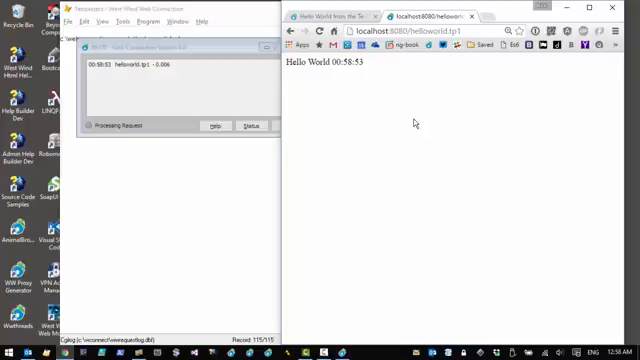
{"action": "mouse_move", "coordinate": [340, 110]}
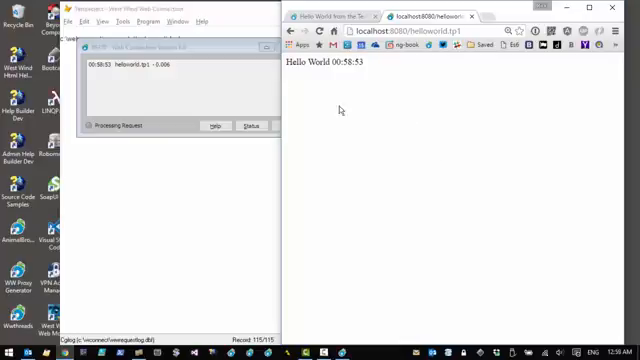
{"action": "left_click", "coordinate": [289, 126]}
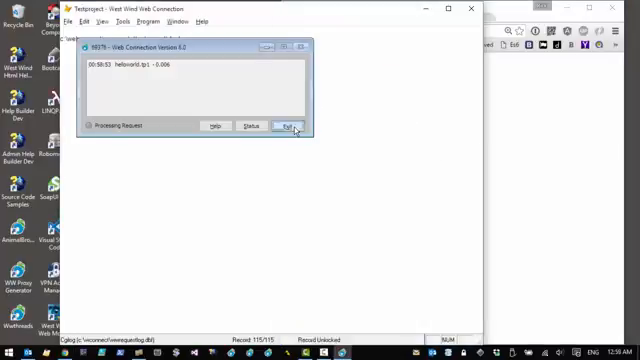
- Replace Response.Write in HelloWorld with THIS.StandardPage("Hello World " + TIME(), ...)
{"action": "left_click", "coordinate": [285, 126]}
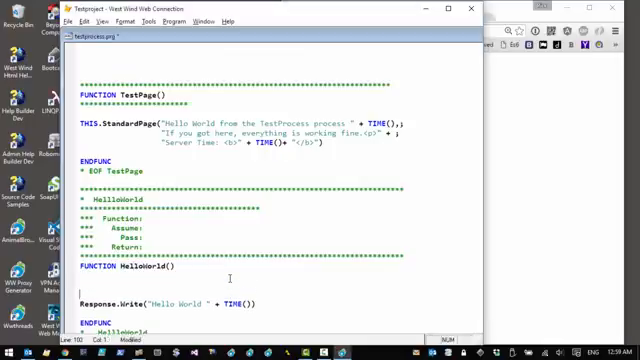
{"action": "type", "text": "THIS.StandardPag"}
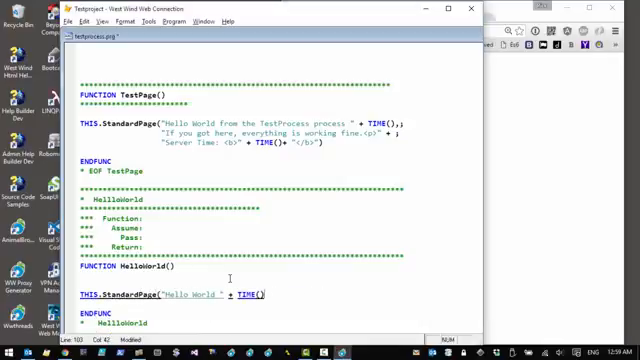
{"action": "type", "text": ".\""}
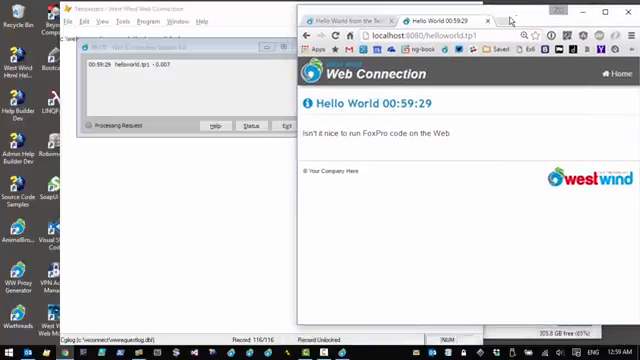
{"action": "mouse_move", "coordinate": [413, 90]}
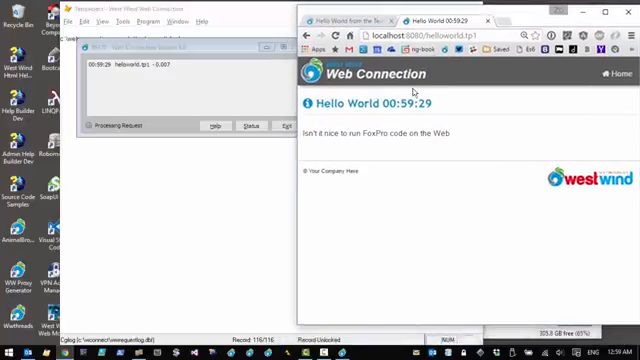